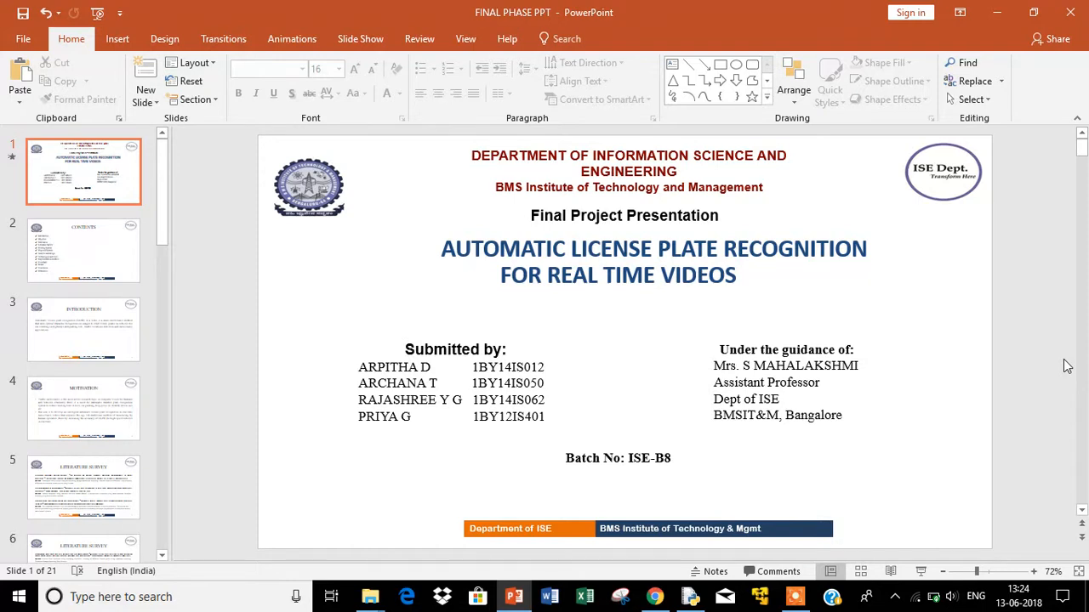
Page from the contents slide to slide 3, Introduction
click(83, 249)
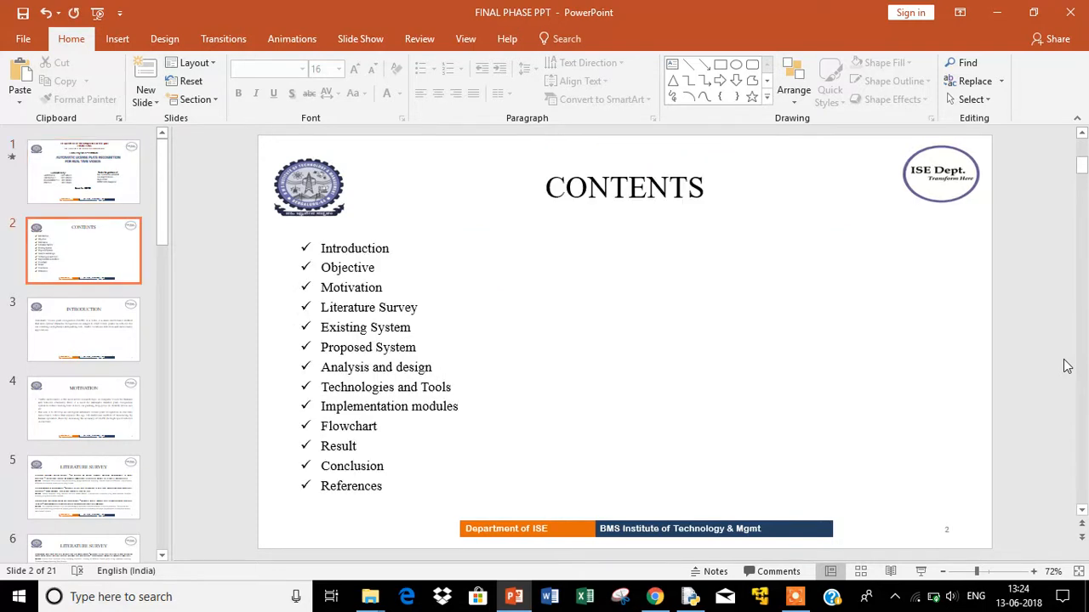
click(83, 330)
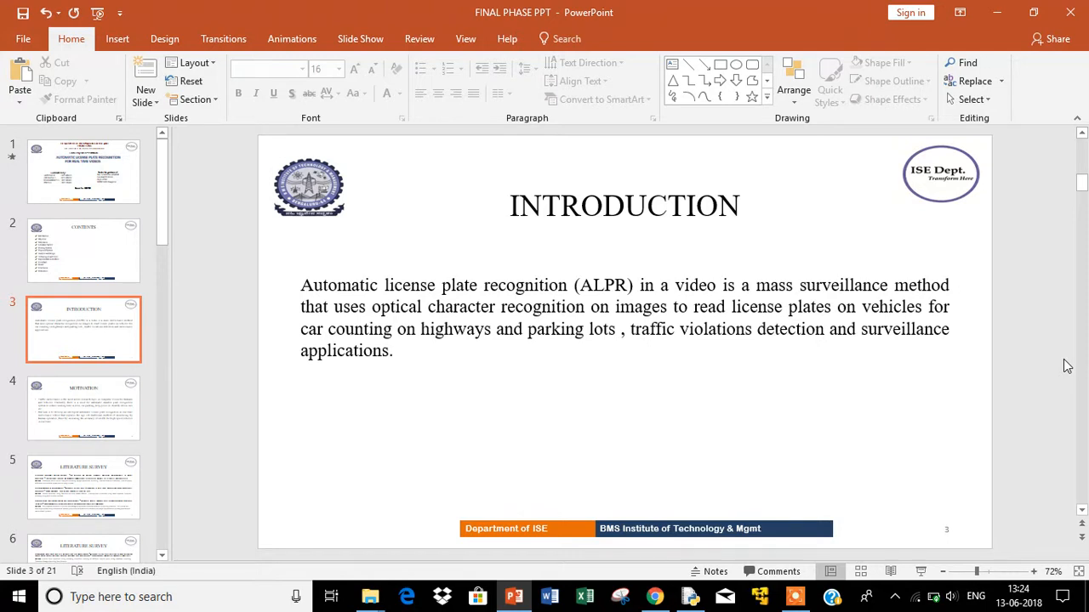
Select slide 8, the edge-detection Proposed System slide
click(84, 409)
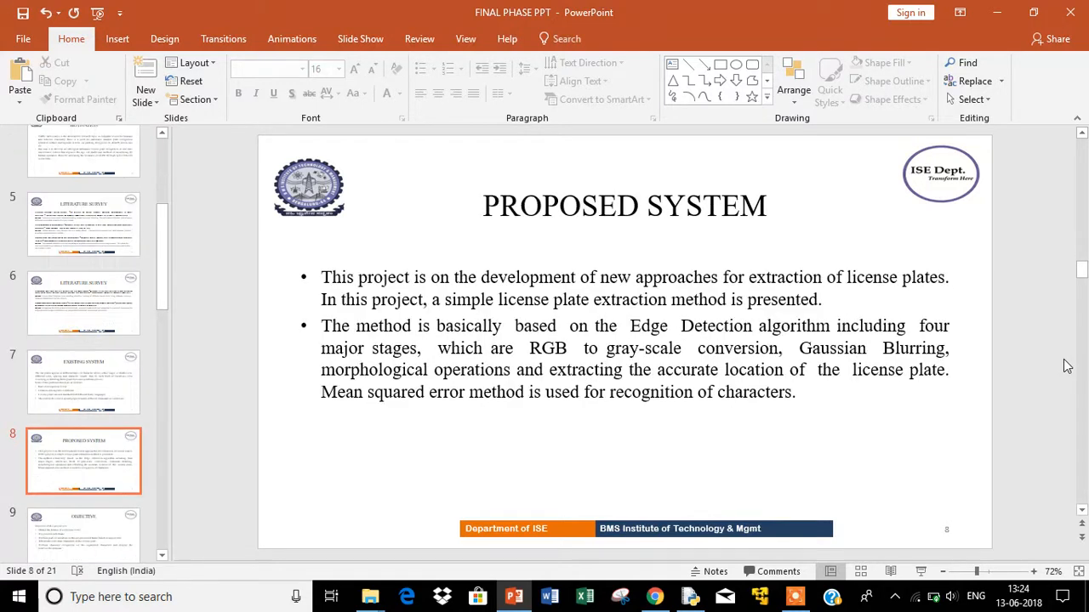
scroll(down, 3)
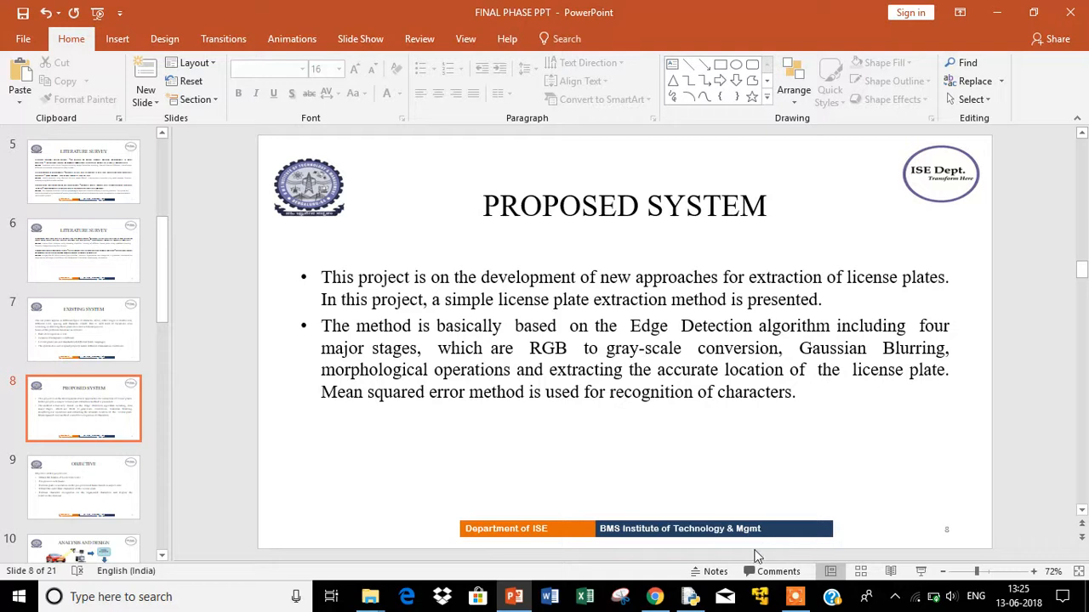
mouse_move(715, 571)
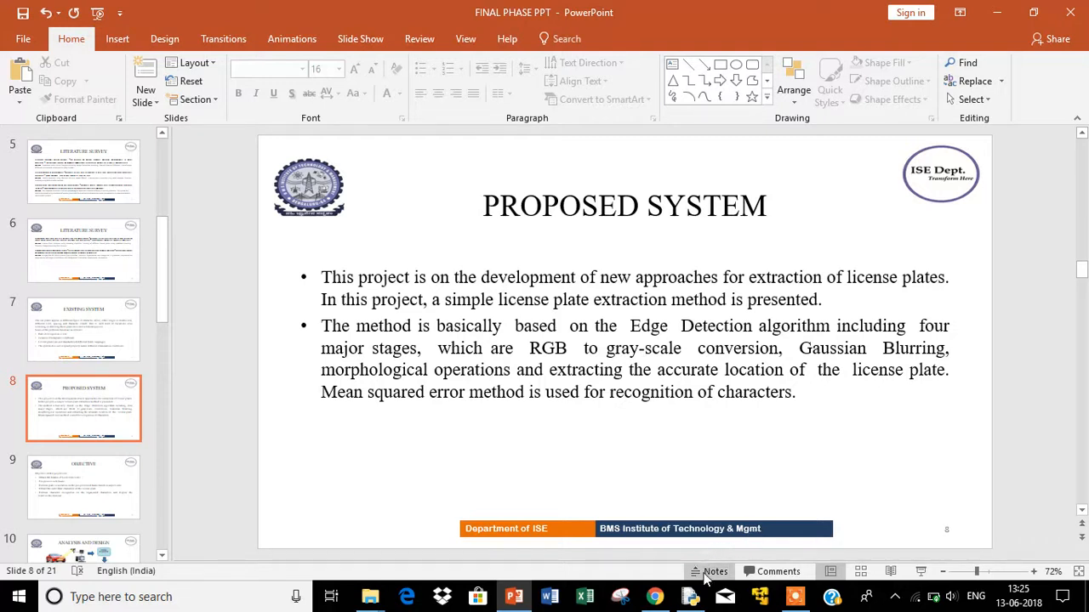
mouse_move(689, 596)
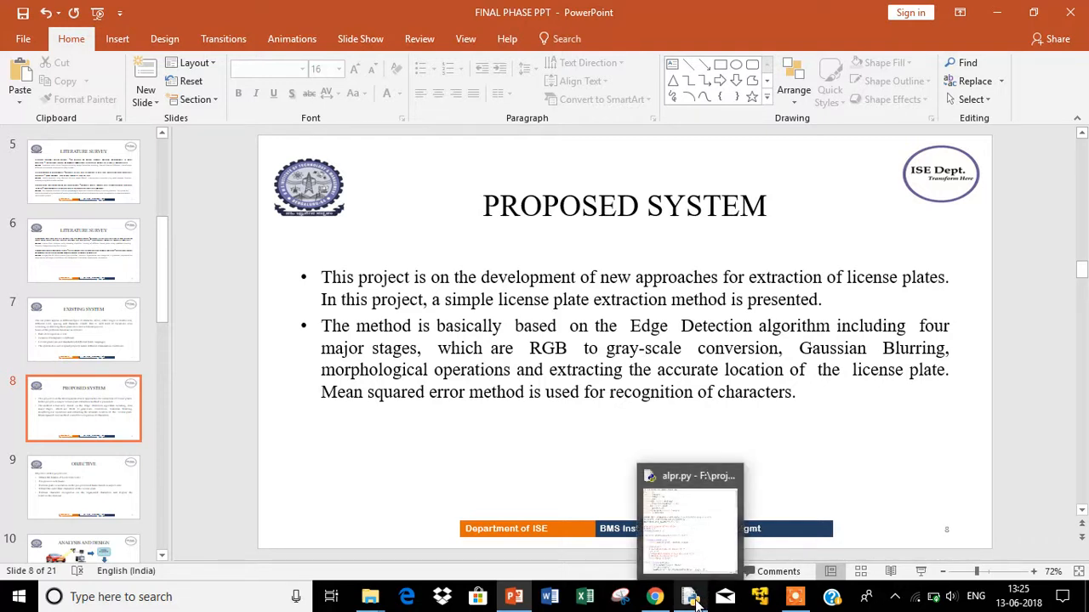
mouse_move(853, 505)
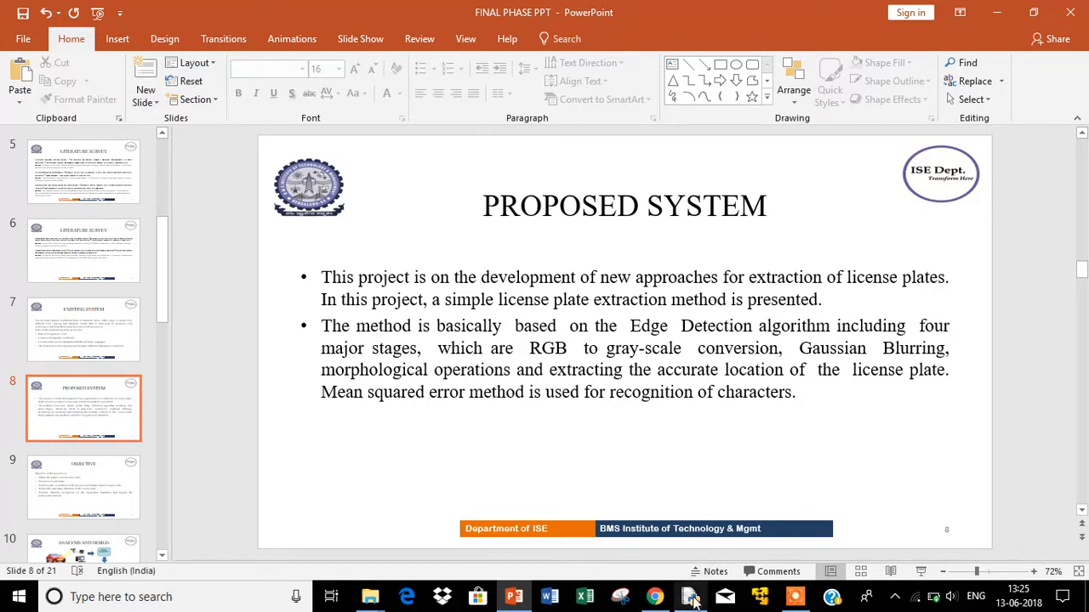
Bring up alpr.py in IDLE and dismiss the low battery warning
click(689, 596)
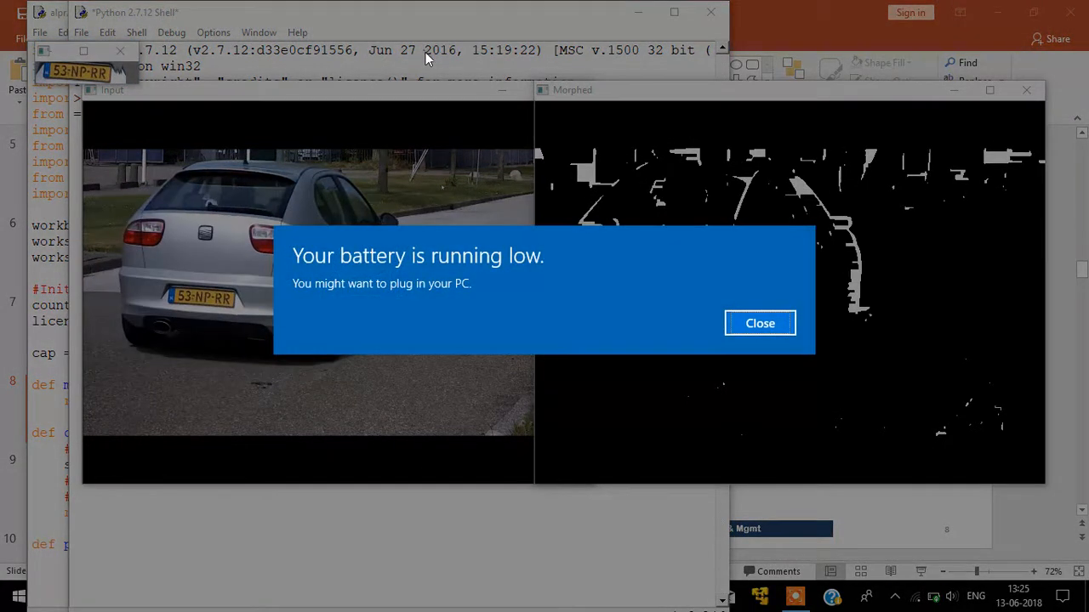
click(760, 324)
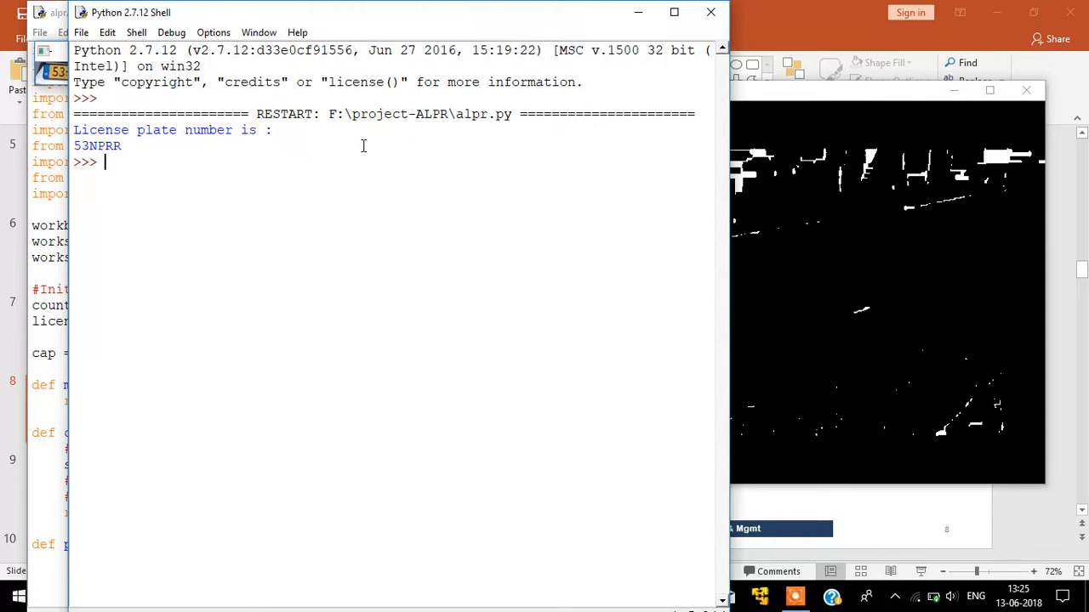
Switch back to the PowerPoint window via Alt+Tab
key(alt+tab)
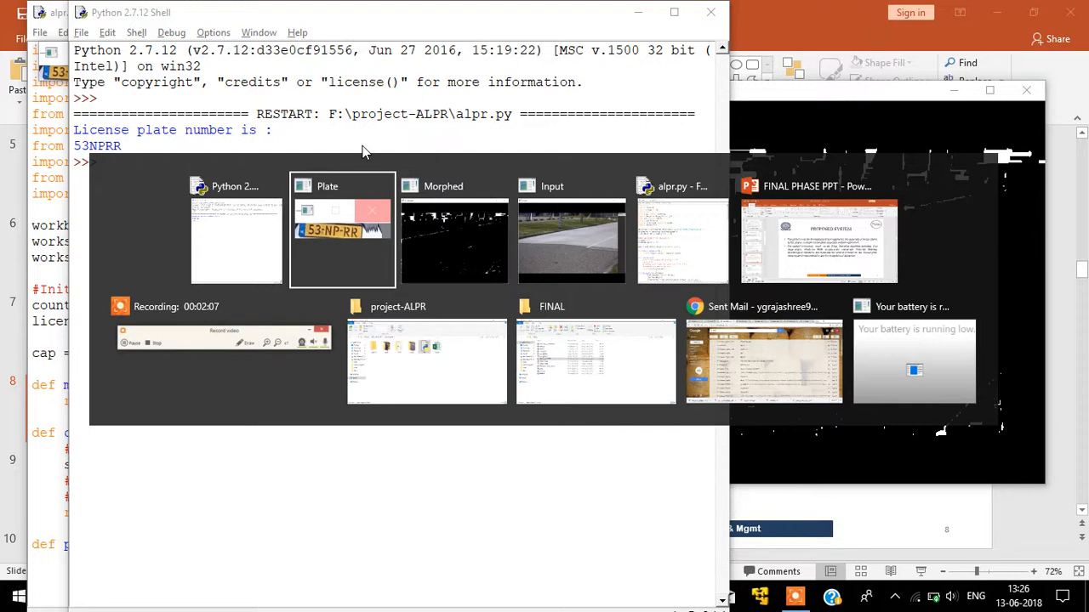
click(817, 242)
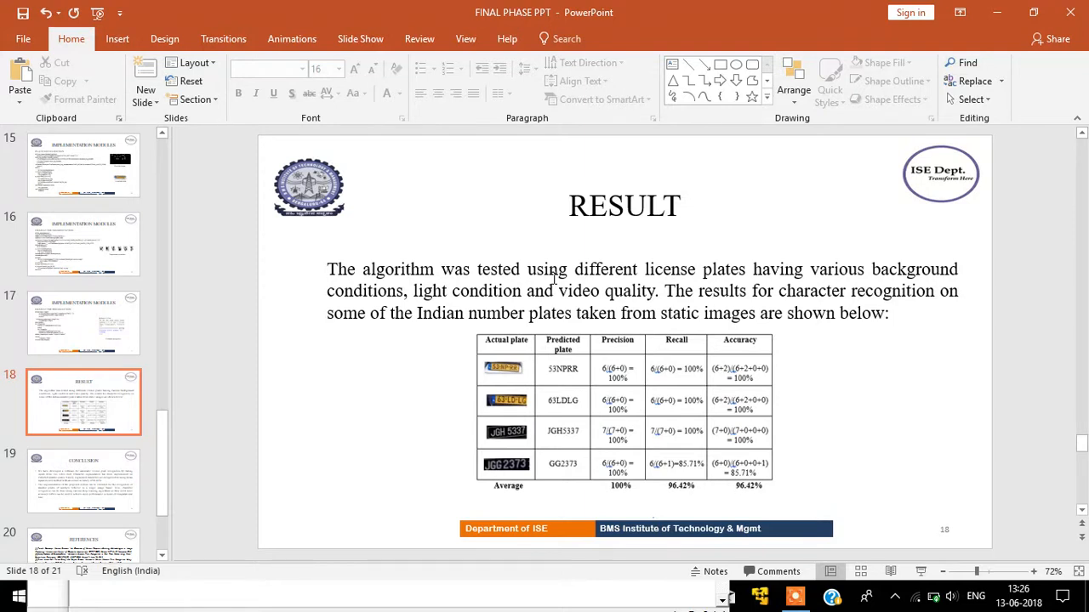
mouse_move(604, 338)
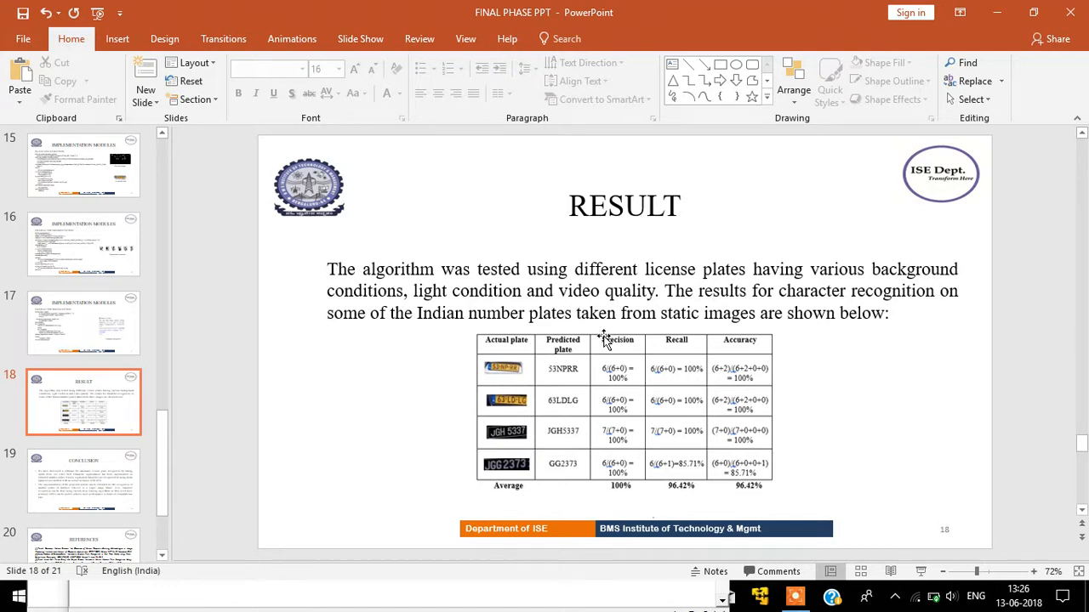